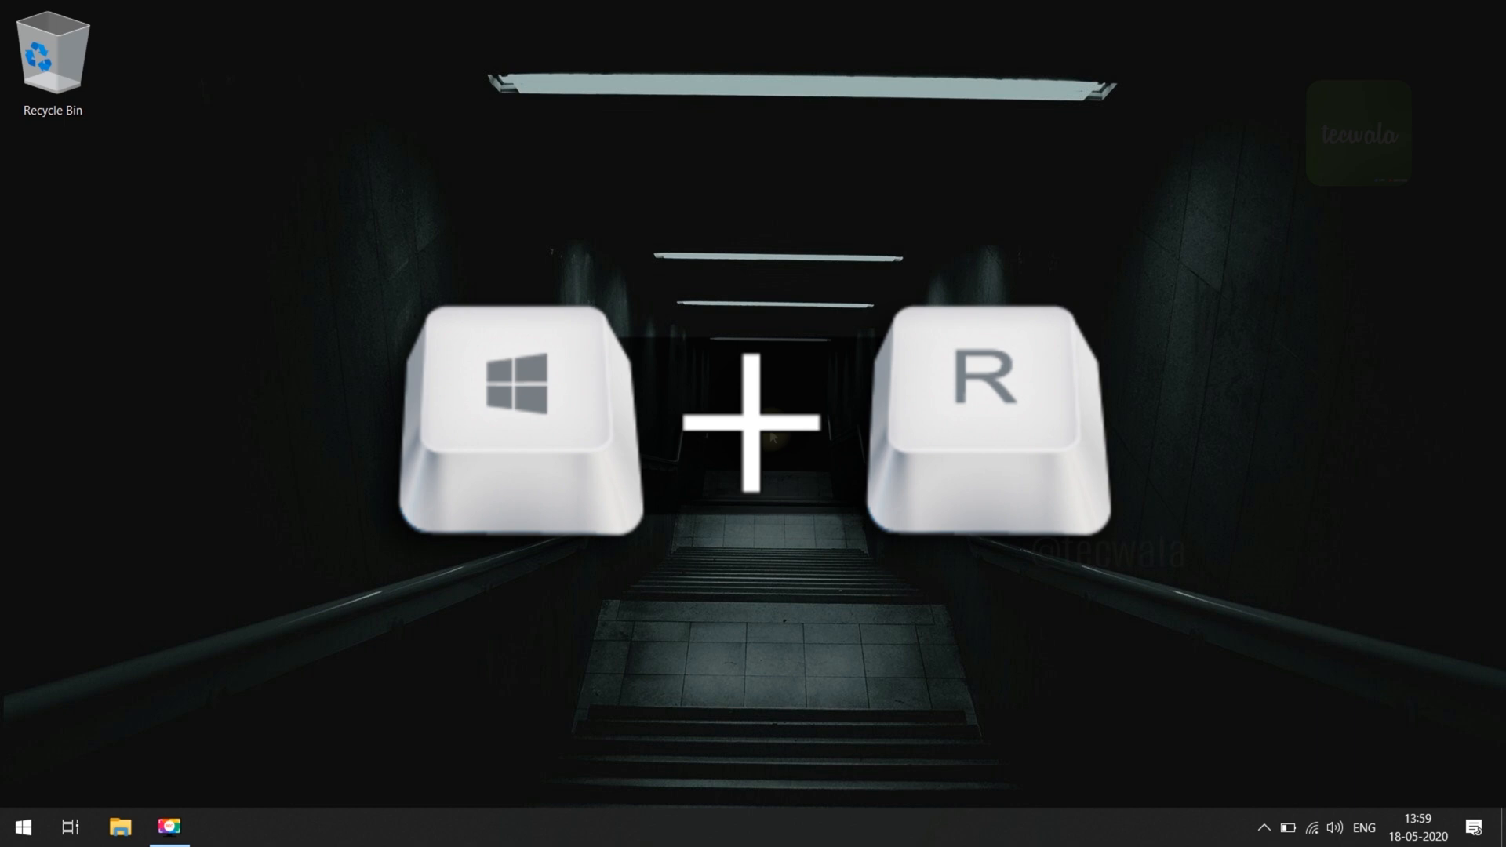
Bring up the Run dialog with Windows+R
key(win+r)
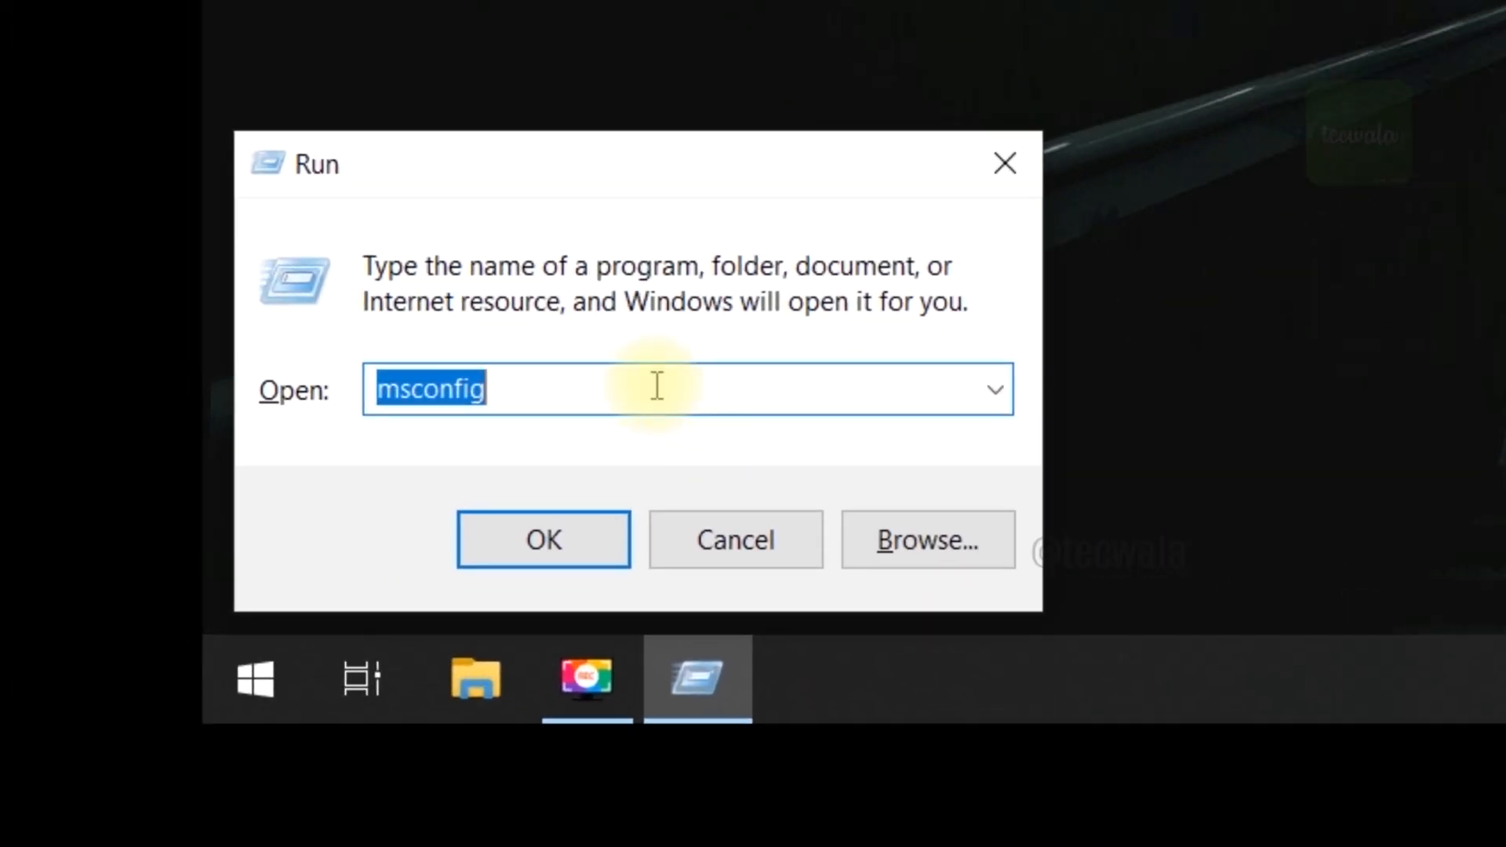
Run the msconfig command to launch System Configuration
text(msco)
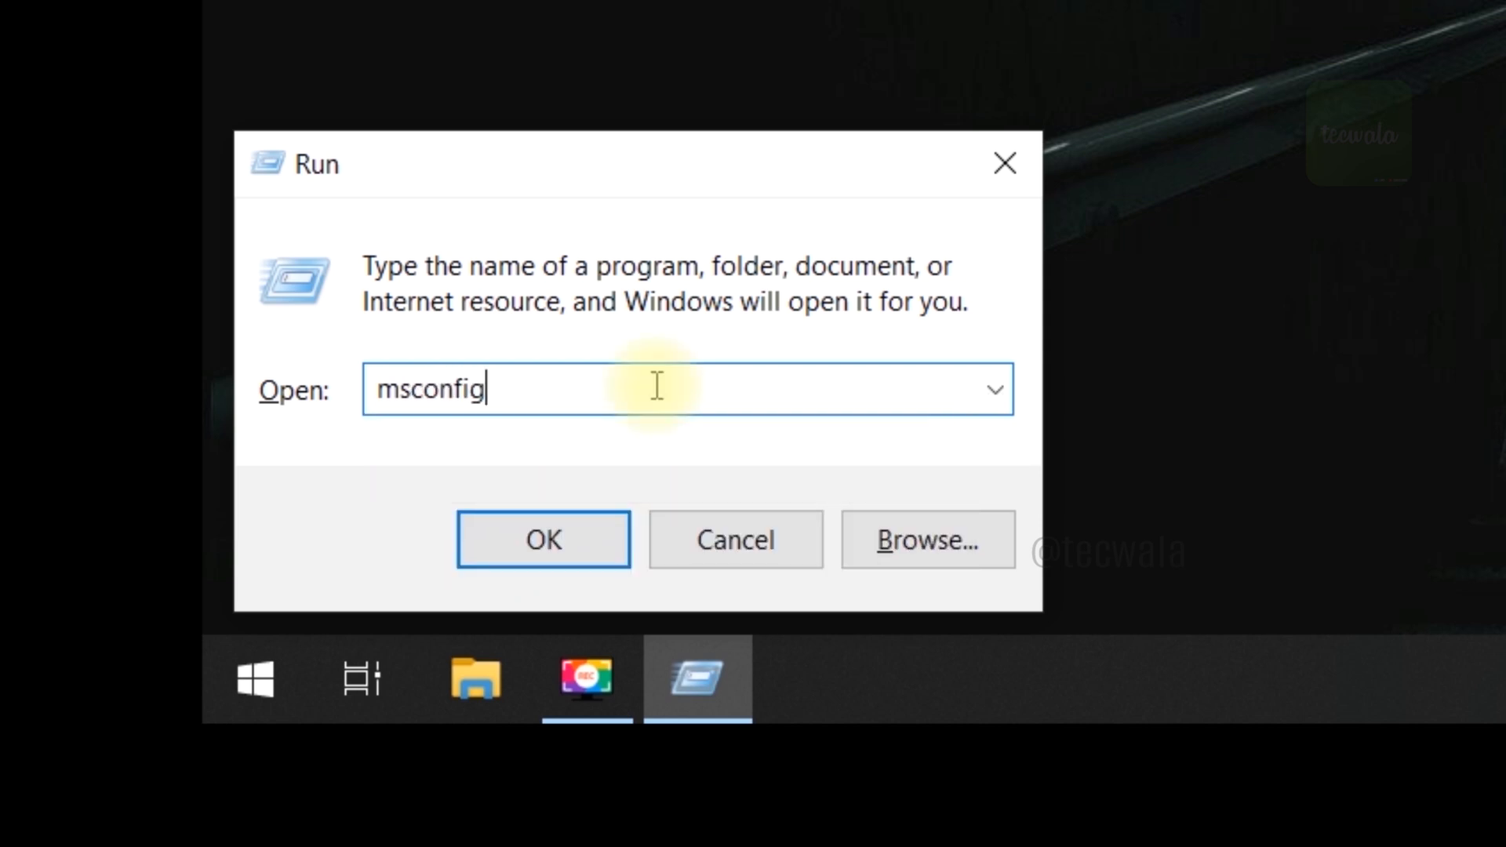
mouse_move(545, 453)
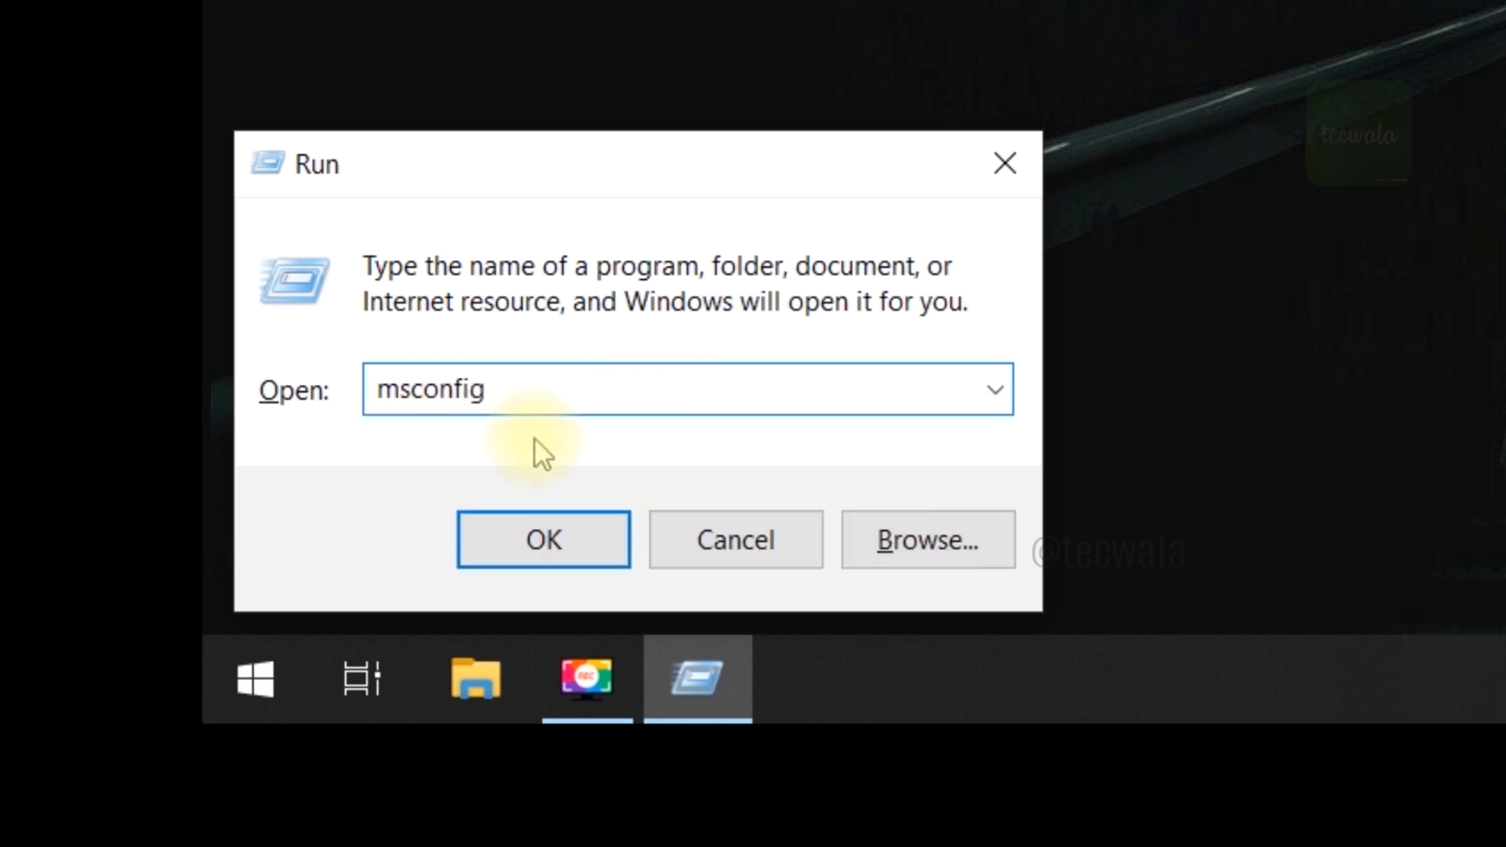
click(542, 539)
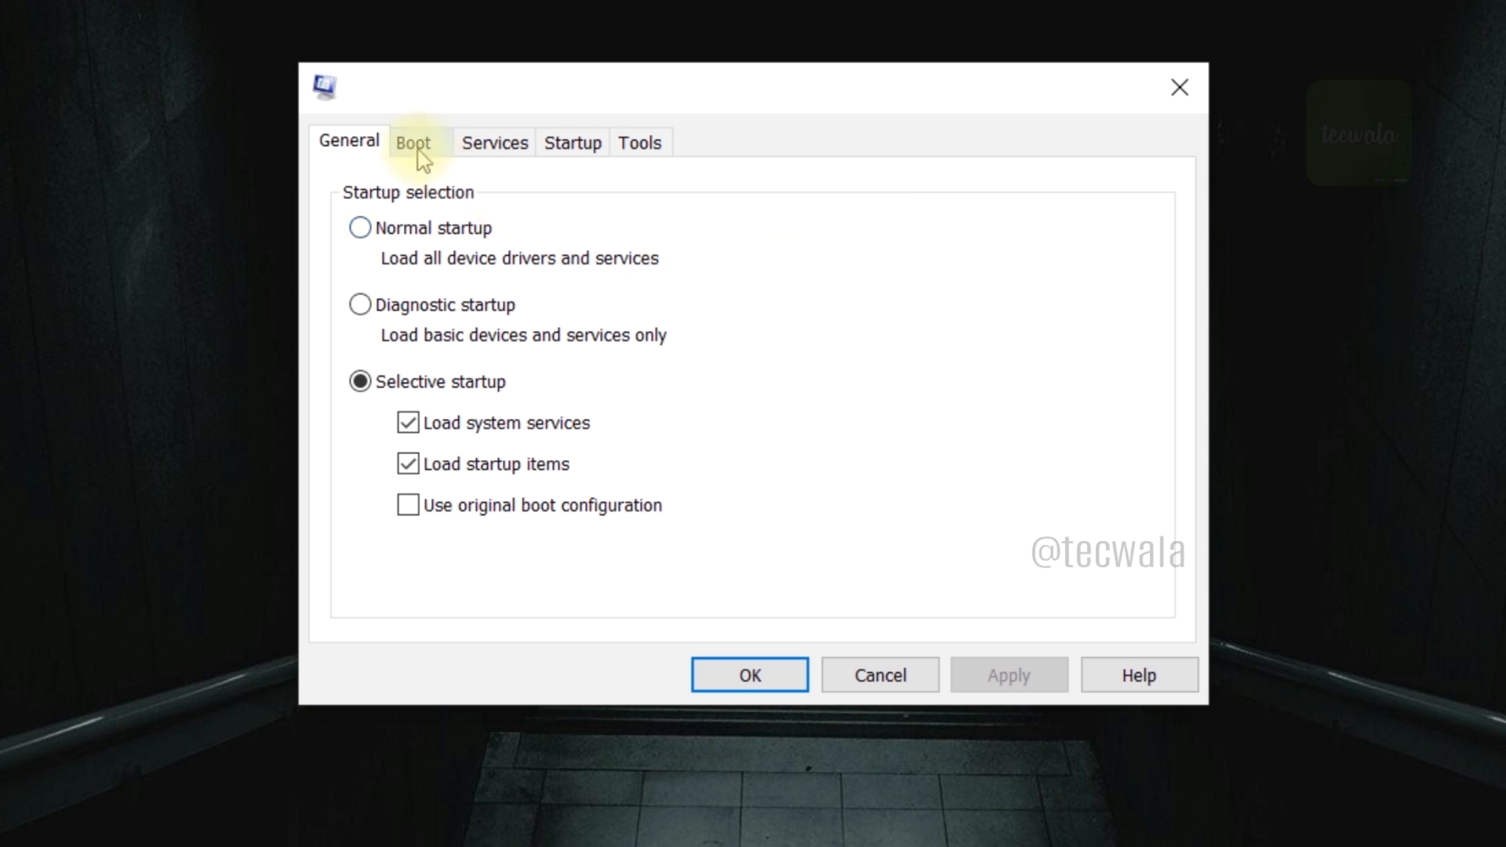
Enable Safe boot with the Minimal option on the Boot tab and apply it
click(413, 142)
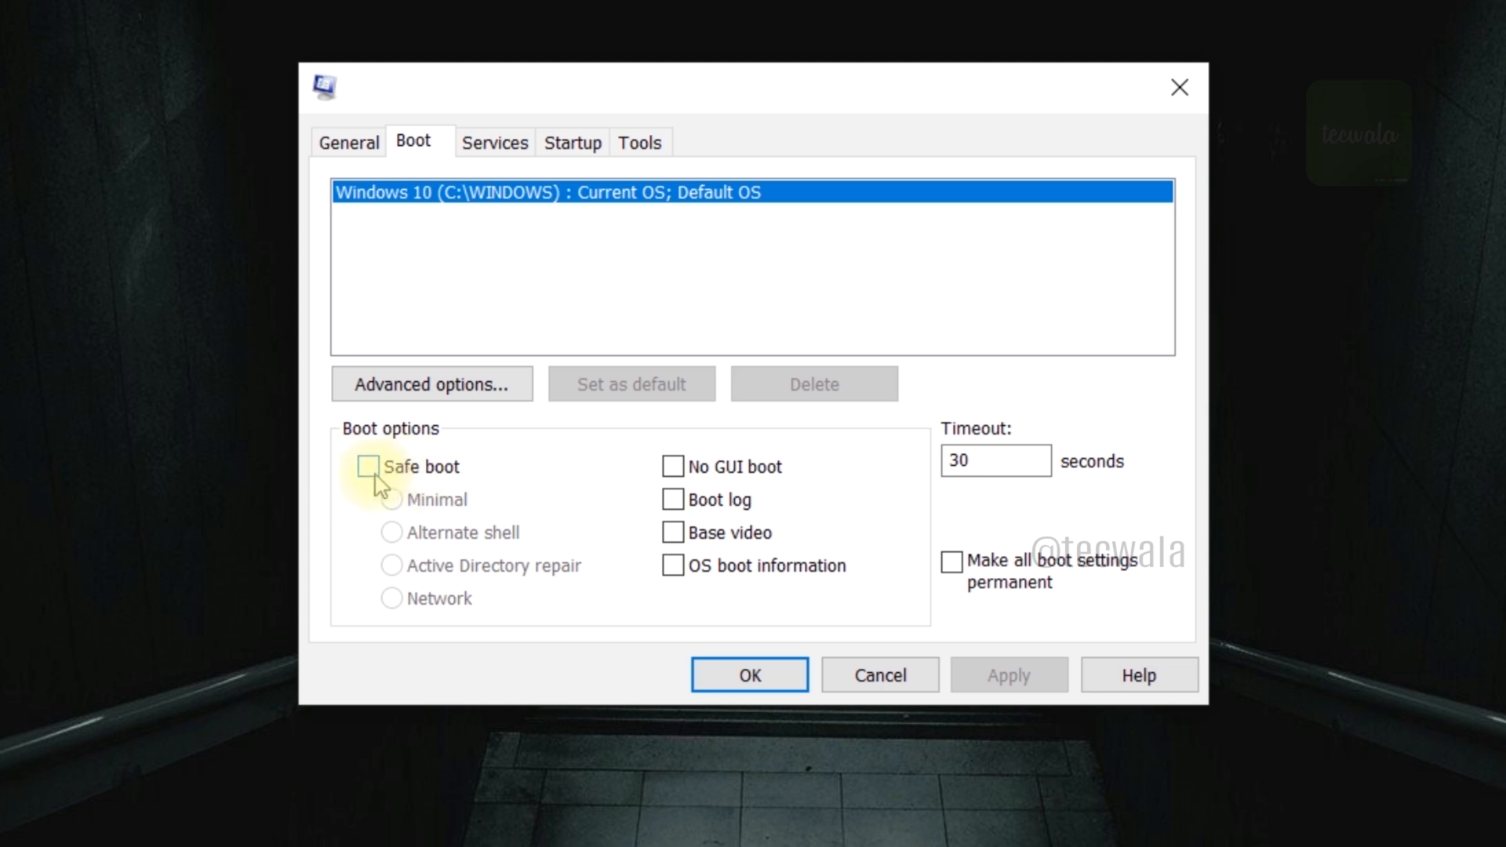
click(365, 467)
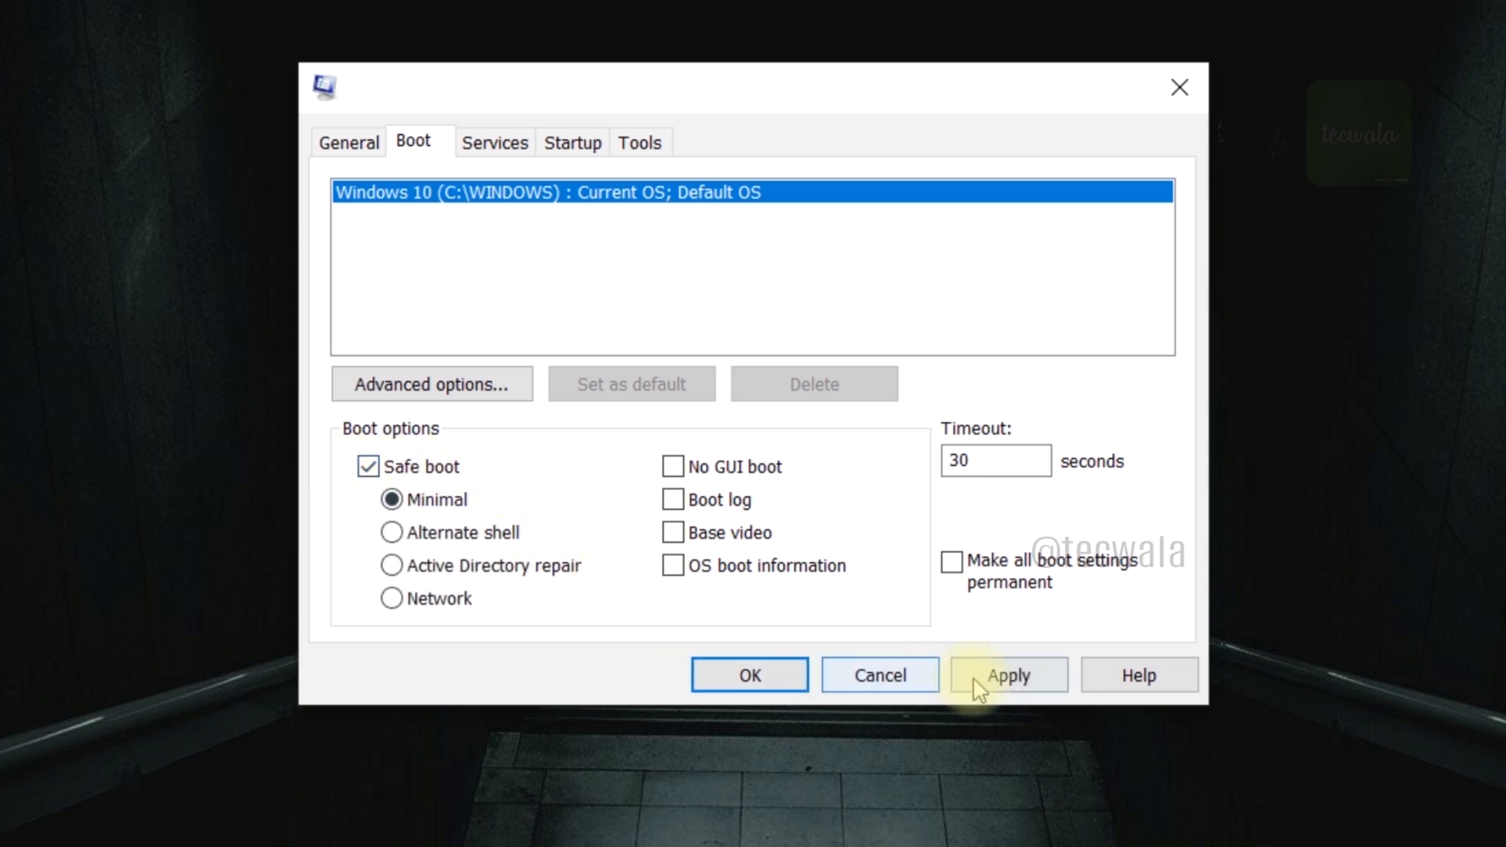
click(1008, 674)
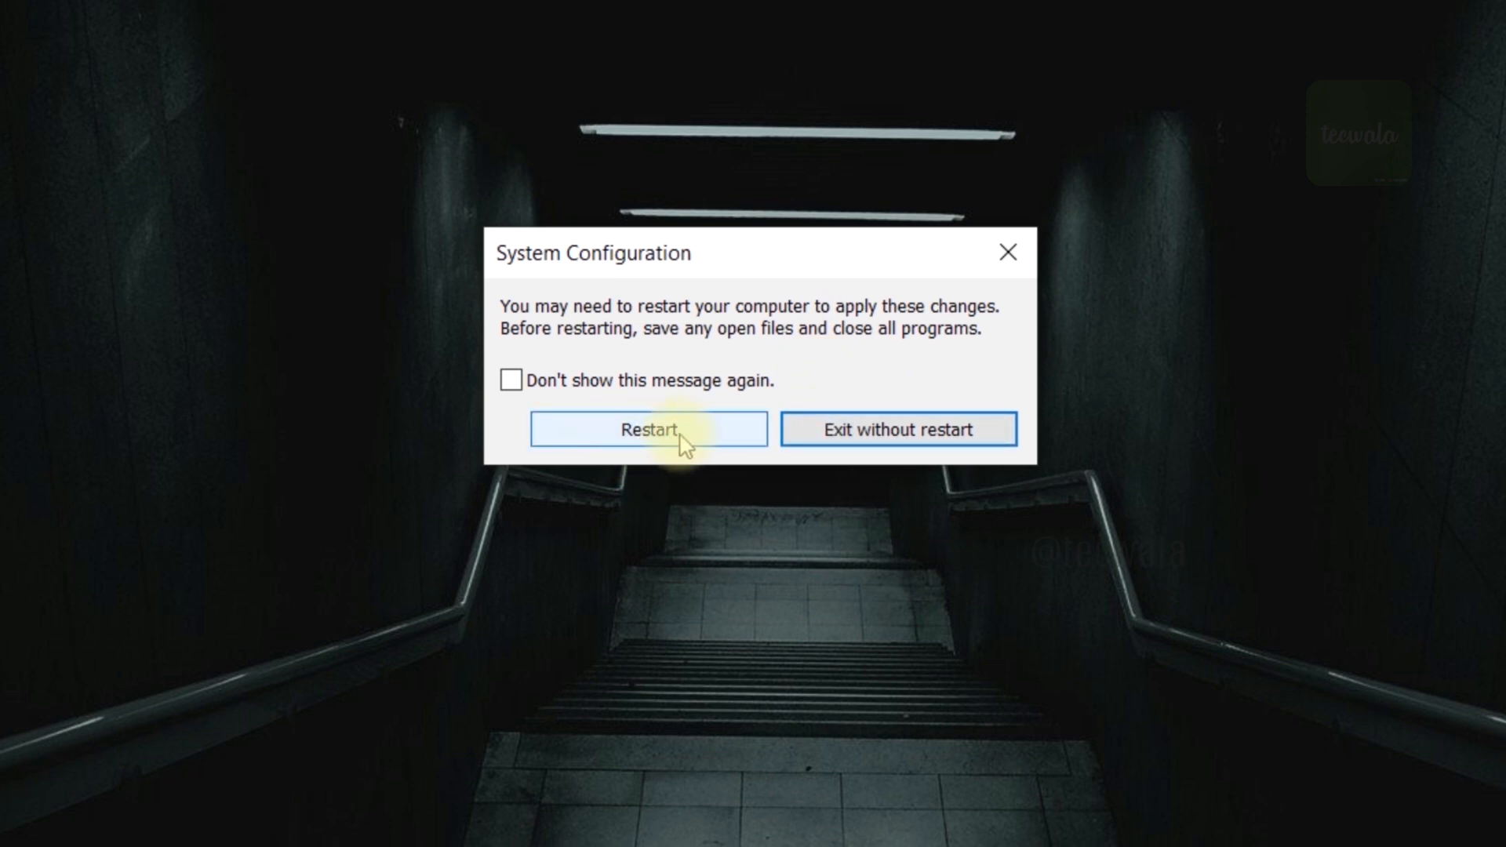
Restart the computer now so it boots into Safe Mode
click(647, 428)
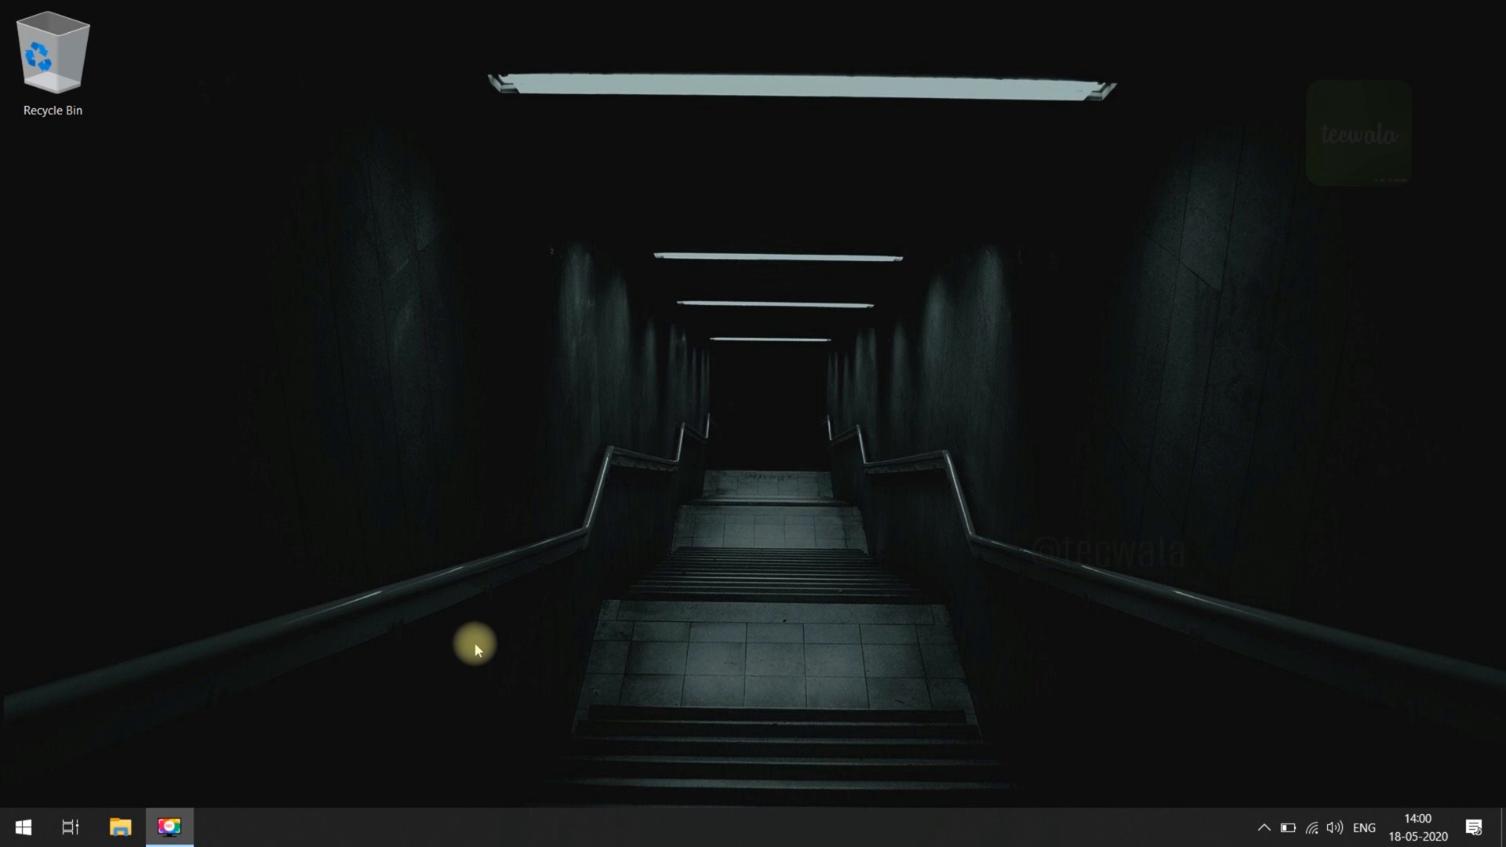